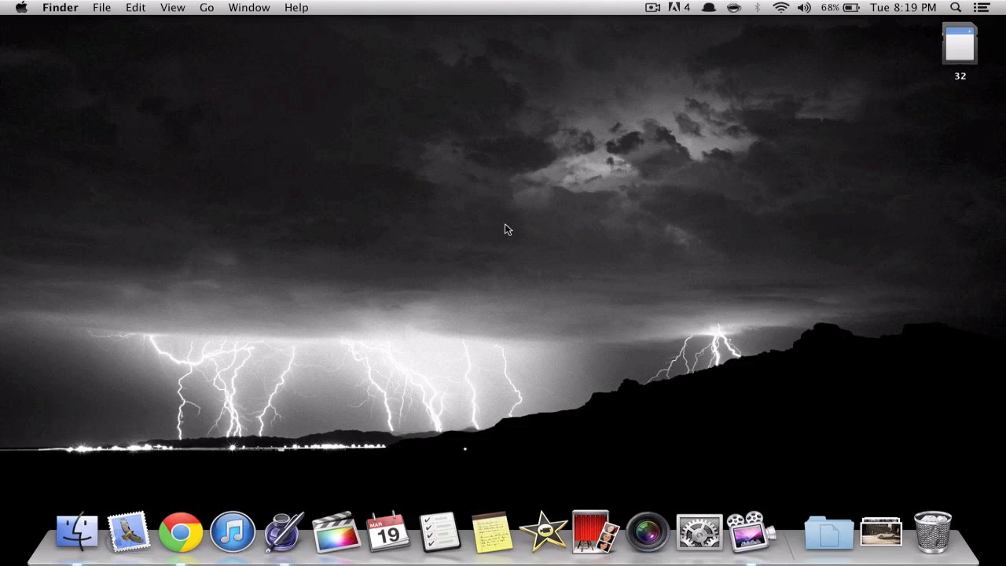
mouse_move(921, 66)
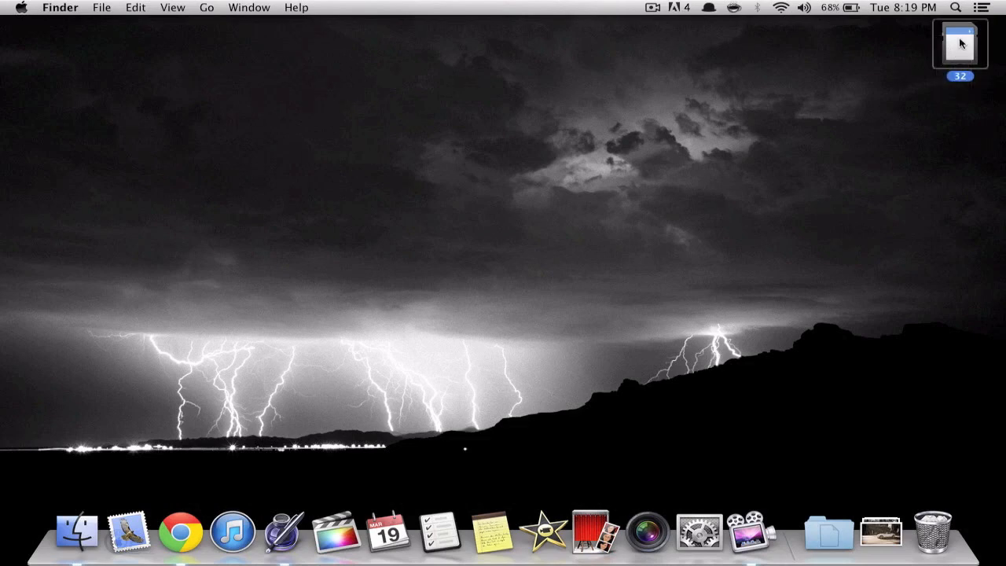
Launch Disk Utility via Spotlight search for 'disk'.
left_click(964, 10)
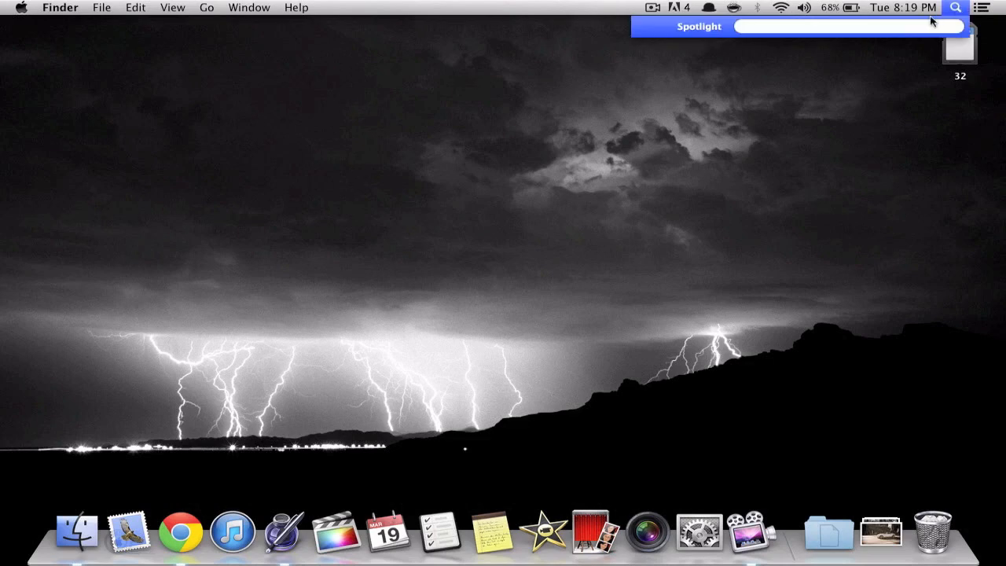
type("disk")
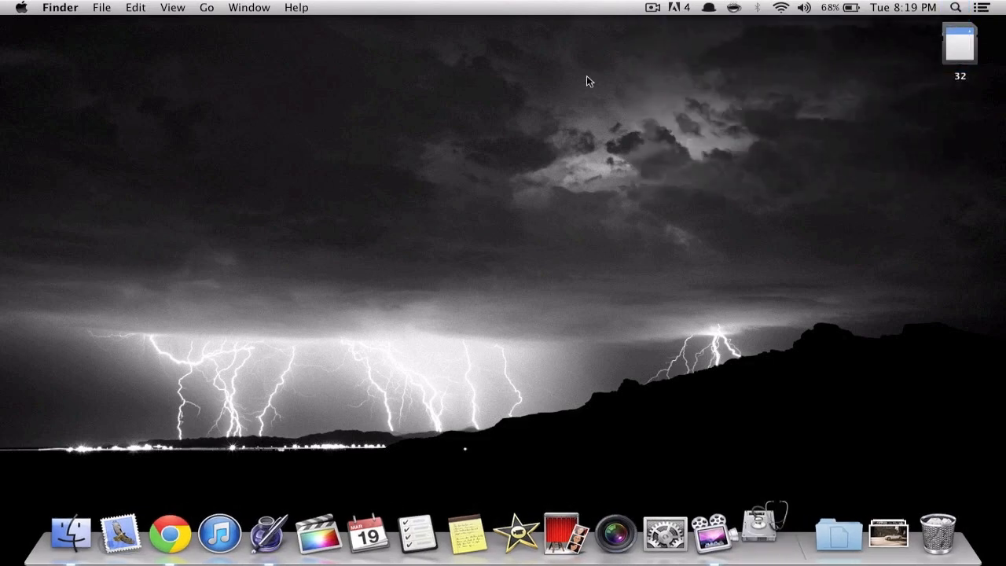
Select the 32.33 GB Apple SDXC Reader Media card in the sidebar, after briefly viewing the Hitachi disk.
left_click(758, 541)
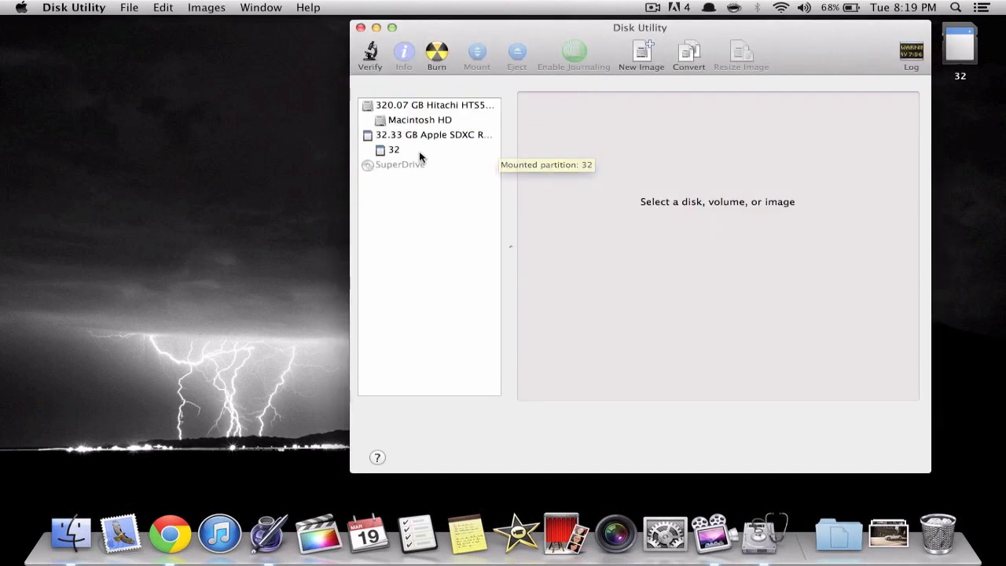
left_click(432, 136)
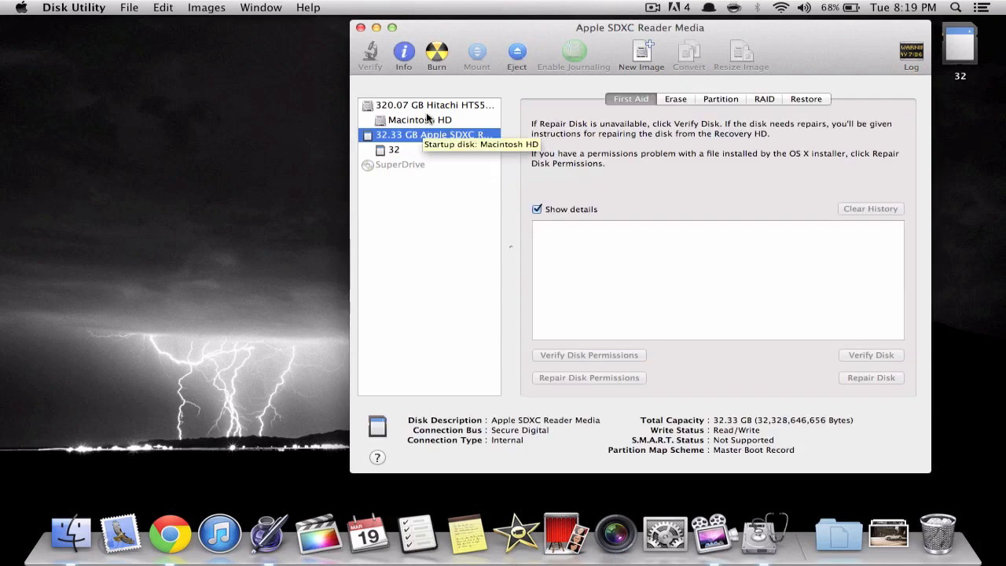
left_click(434, 104)
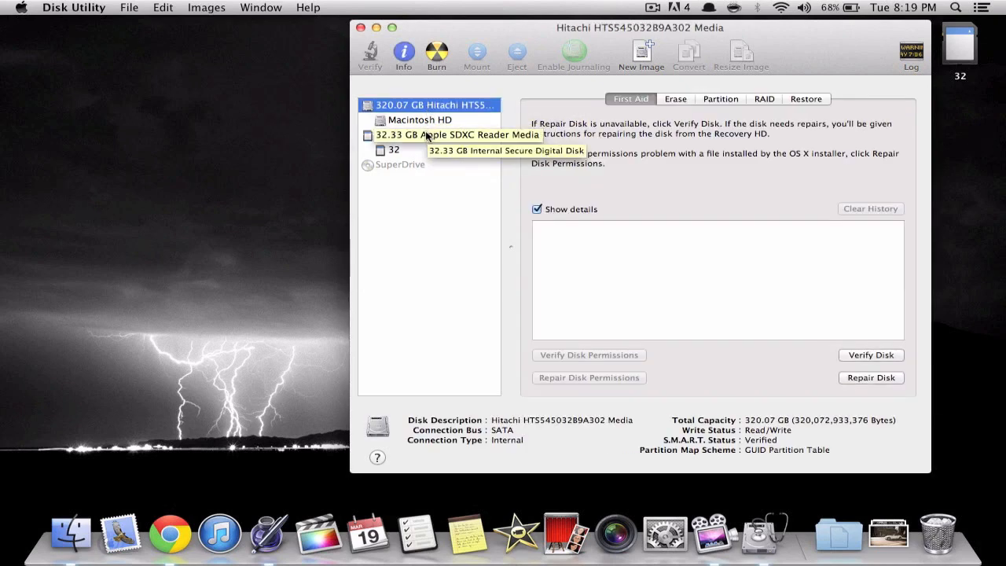
left_click(440, 135)
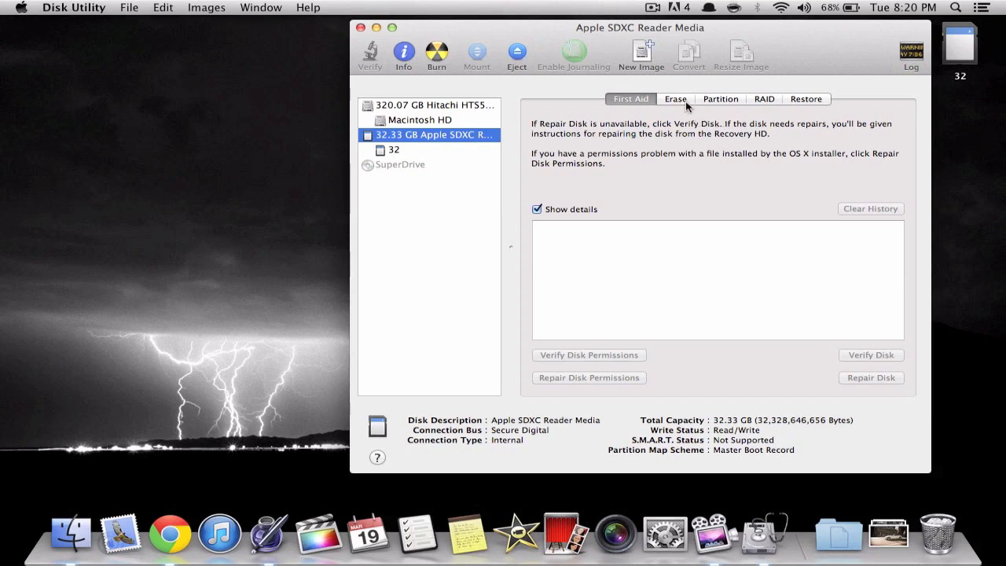
Erase the SD card as MS-DOS (FAT) with the name '32 CARD'.
left_click(676, 97)
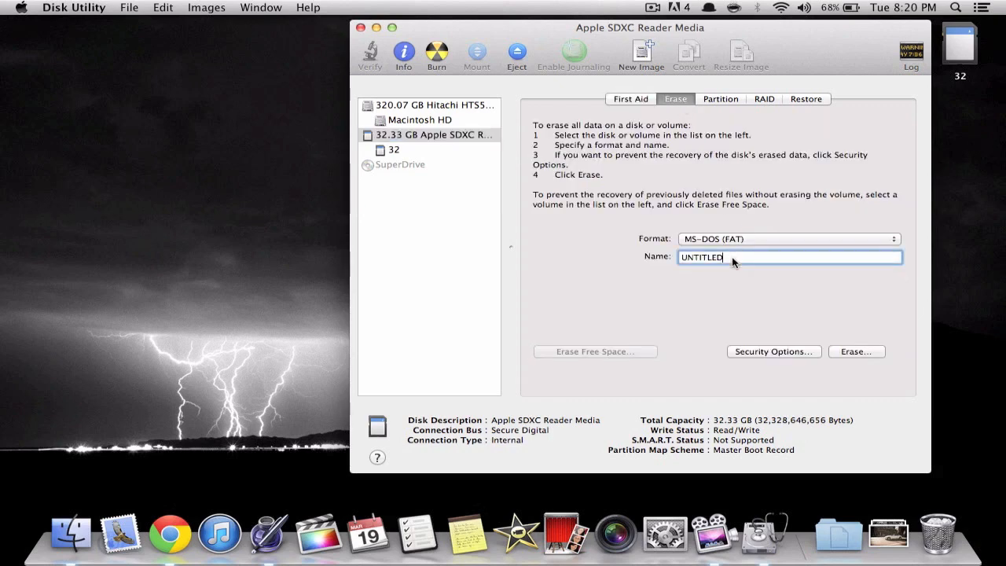
type("32 C")
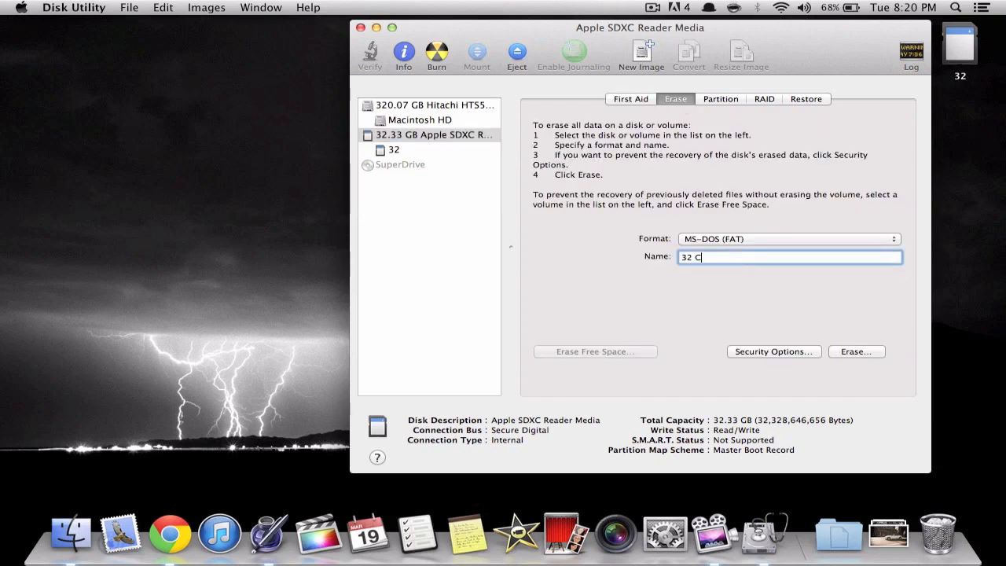
type("ARD")
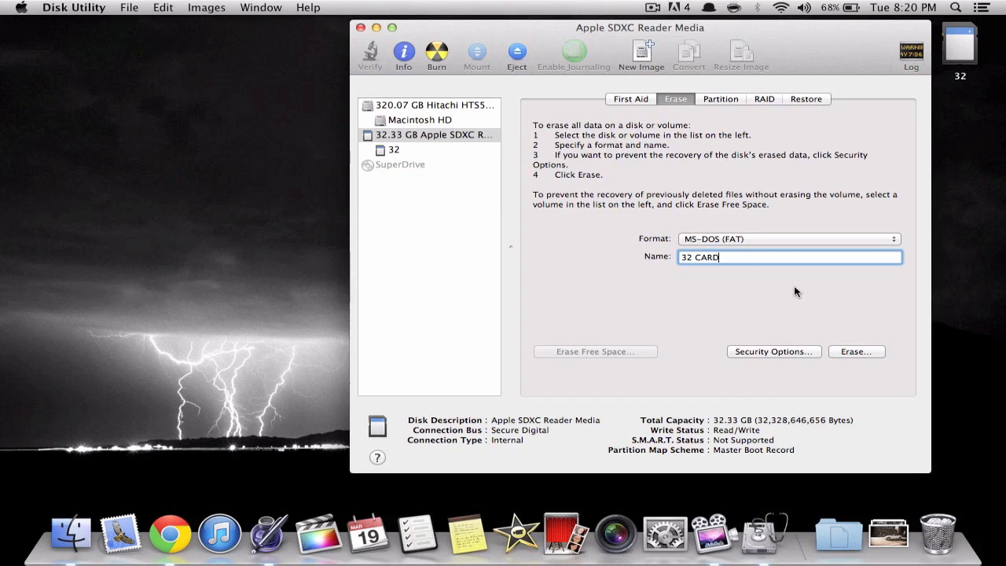
left_click(789, 239)
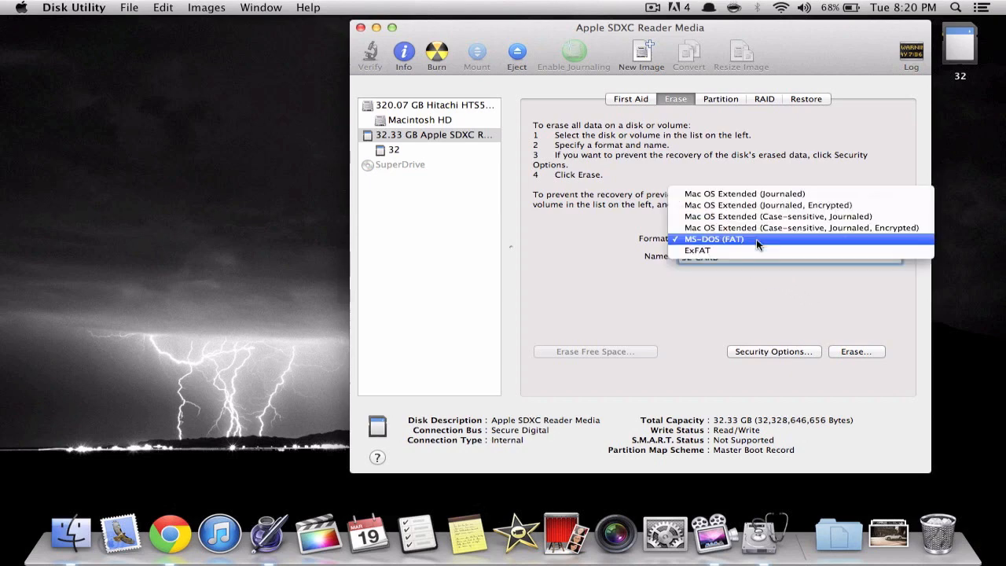
left_click(714, 239)
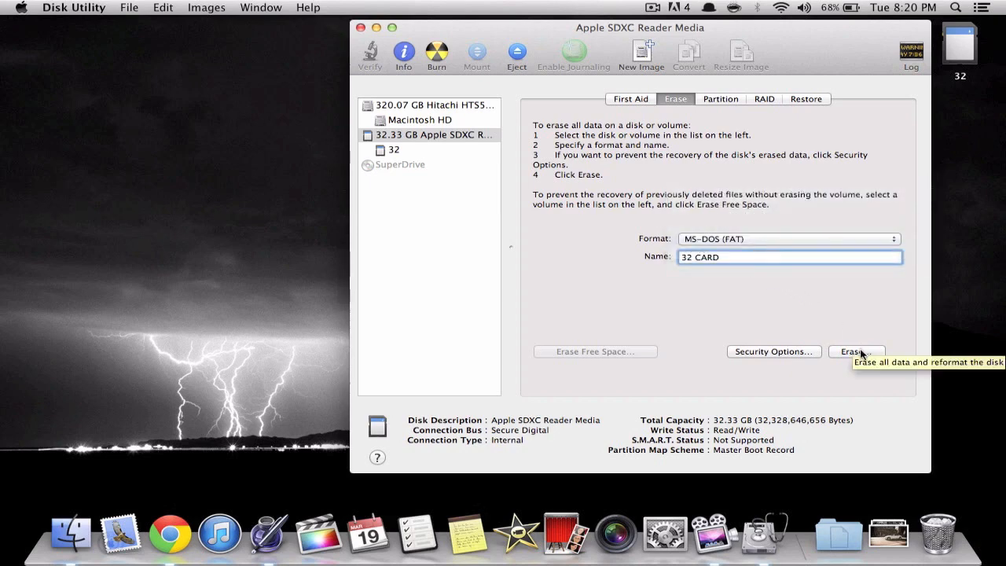
left_click(857, 352)
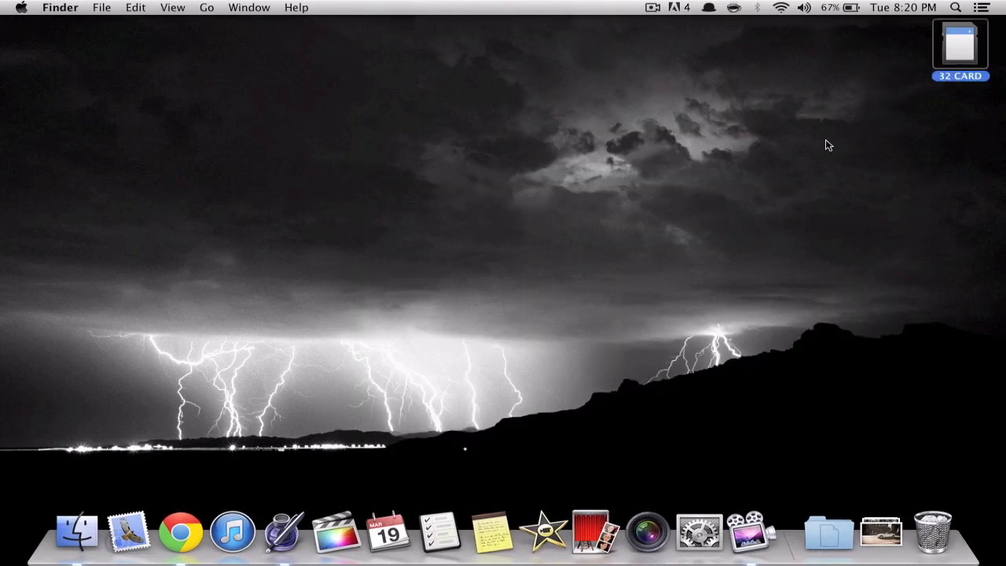
mouse_move(883, 137)
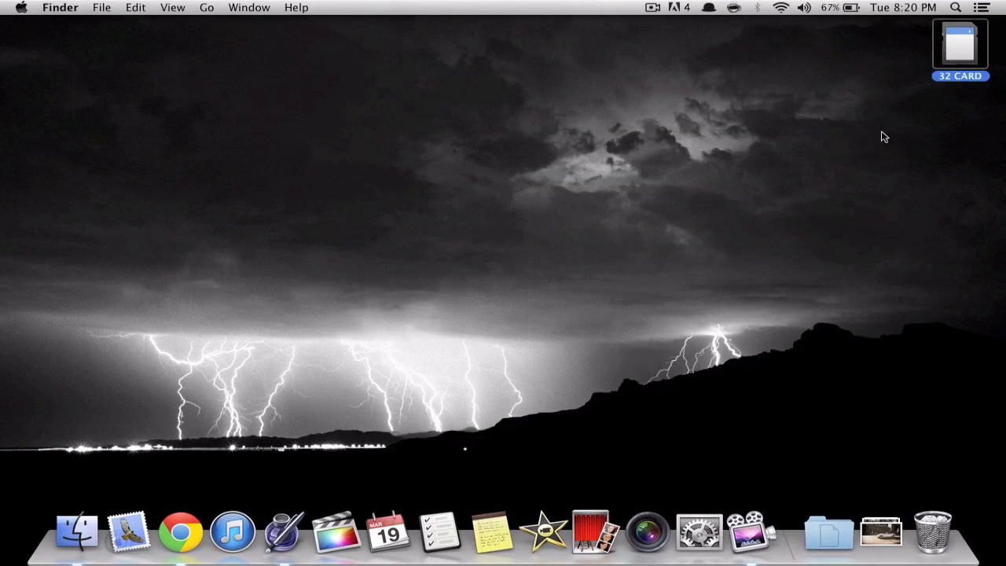